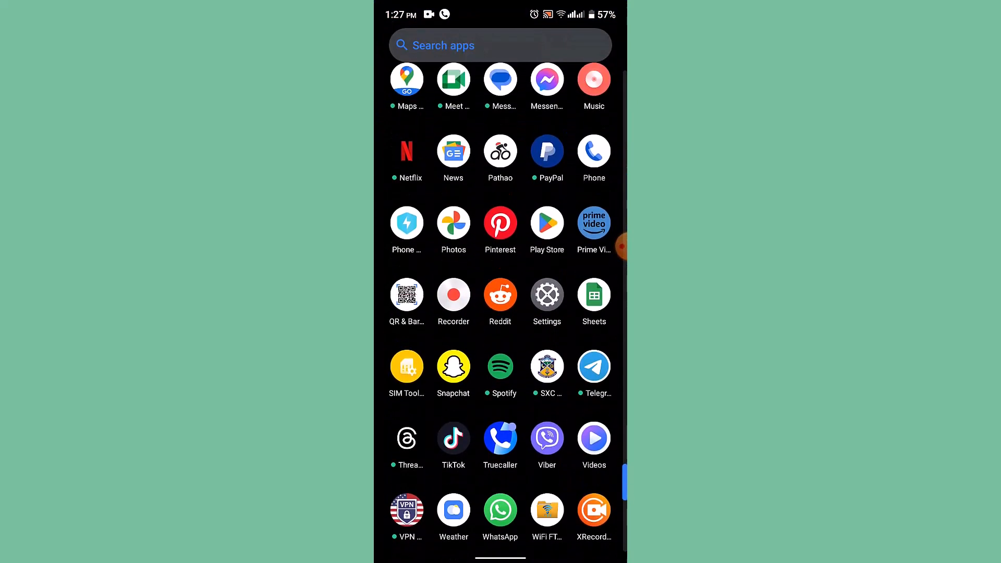
- Launch the Reddit app from the app drawer to reach its Home feed
left_click(500, 295)
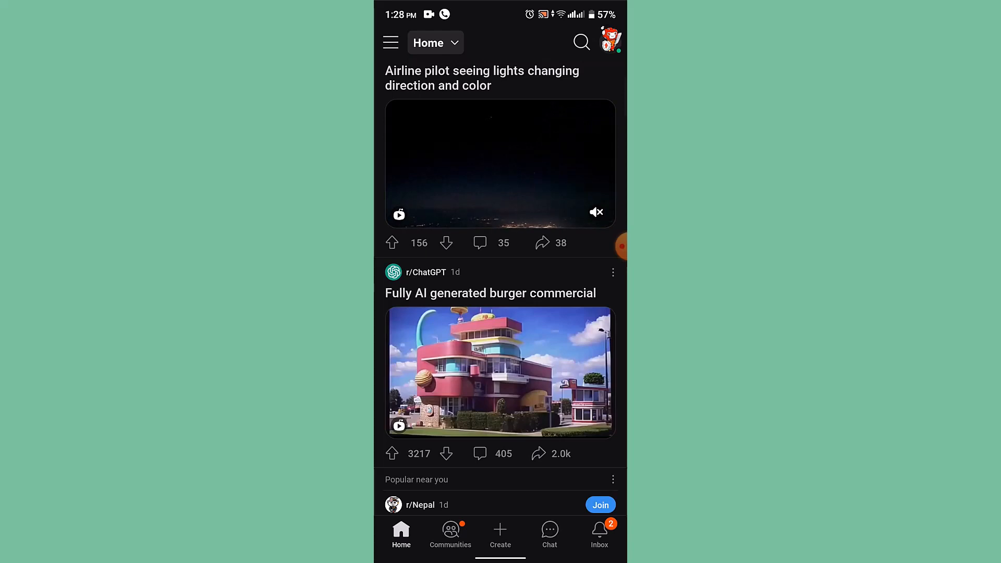
- Start a Reddit search with "the" as the query
left_click(580, 42)
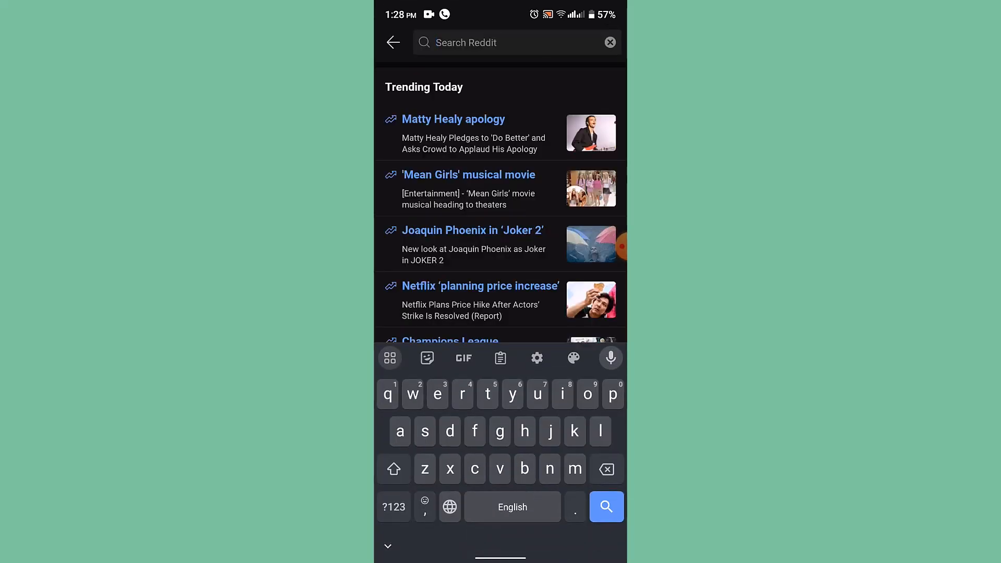
type("the")
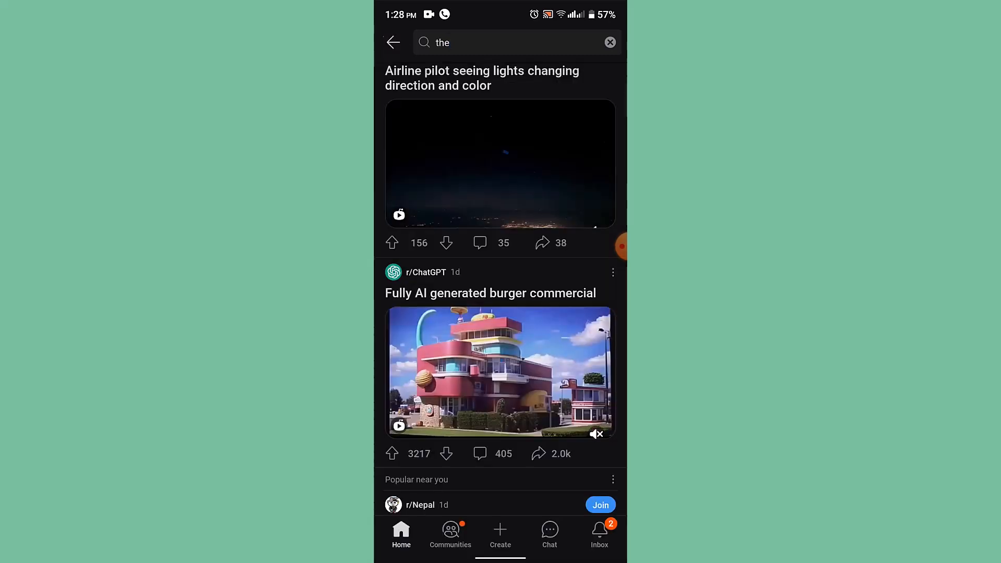
- Reopen search and type "the" to get the 'Search for "the"' suggestion
left_click(392, 42)
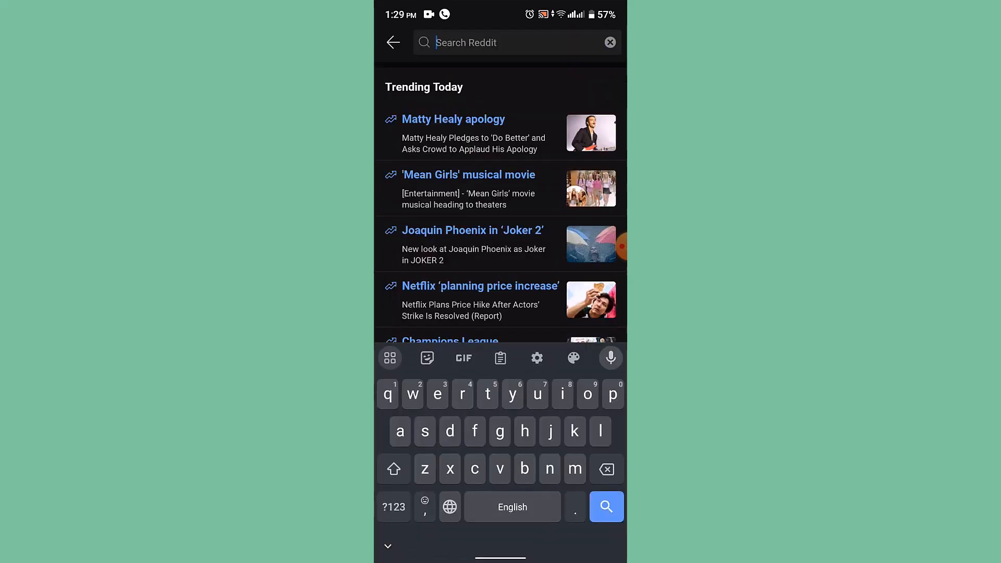
type("the")
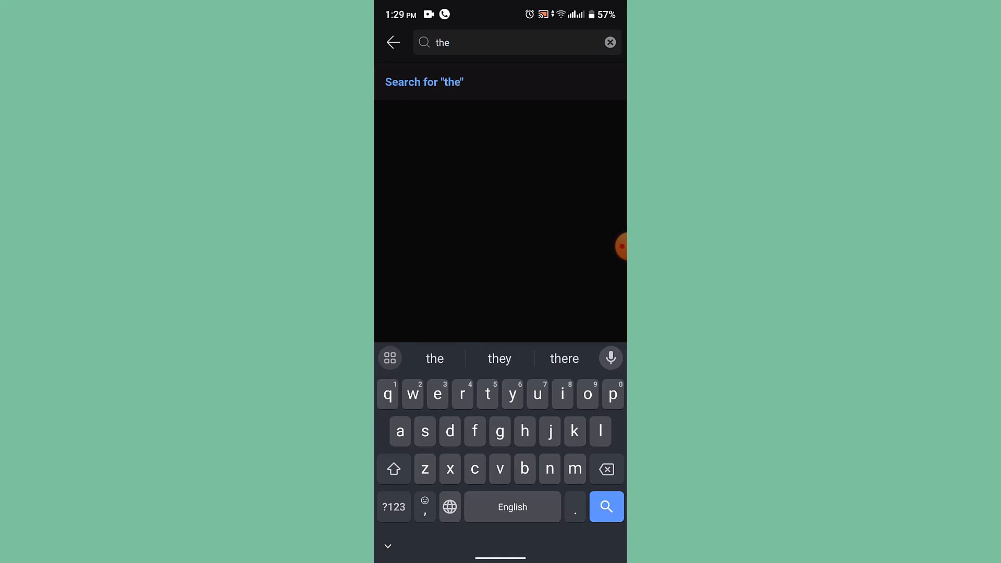